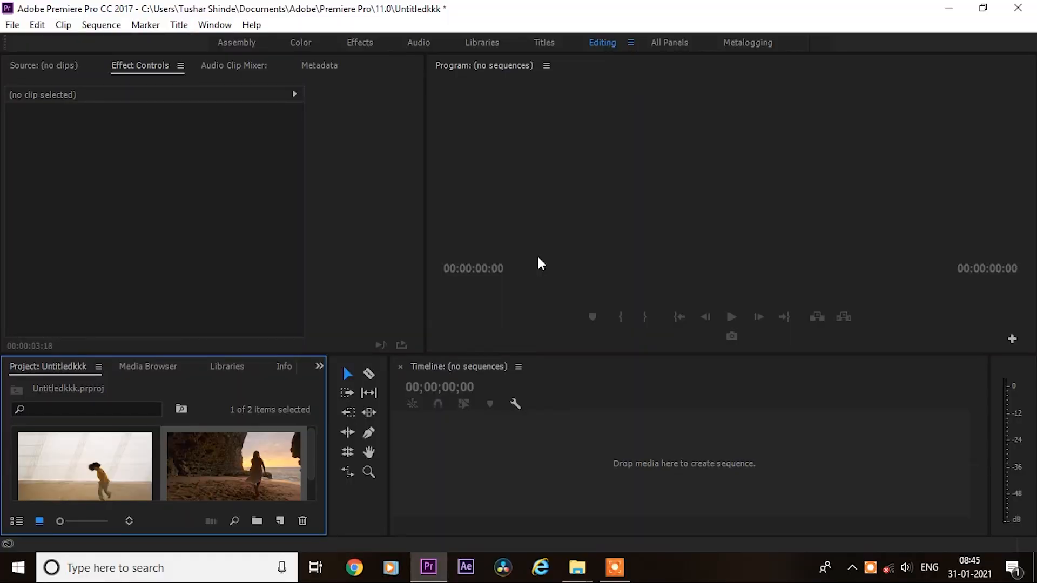
mouse_move(668, 234)
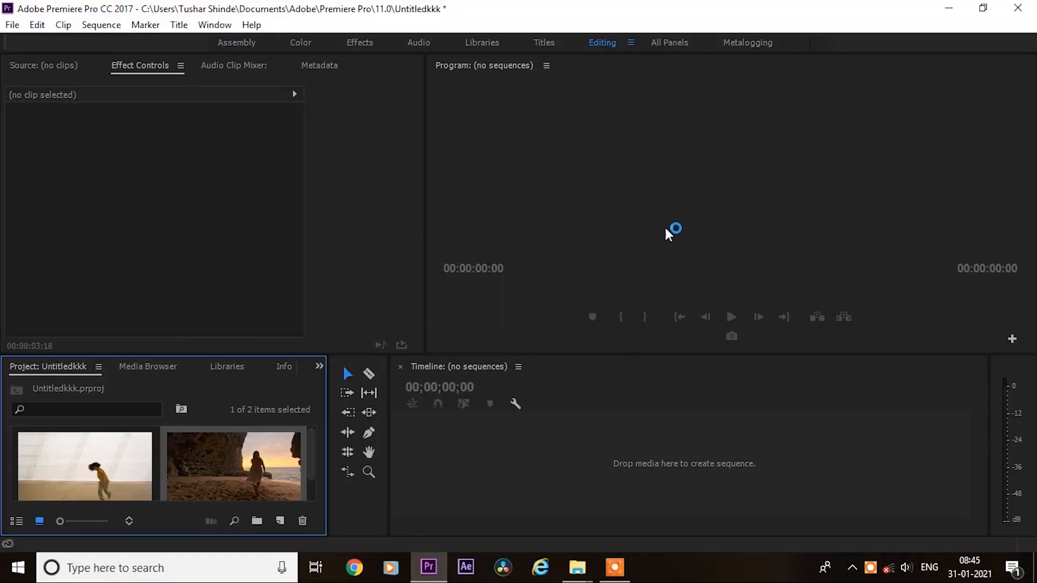
mouse_move(243, 392)
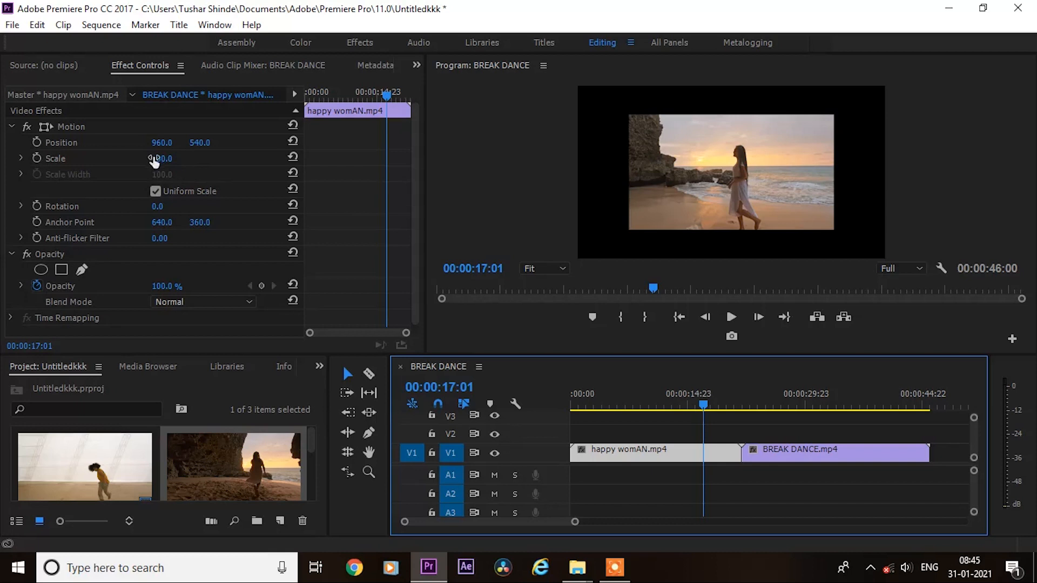
Move BREAK DANCE.mp4 onto V2 overlapping happy womAN's end and razor-cut it at that point
left_click_drag(155, 158, 175, 158)
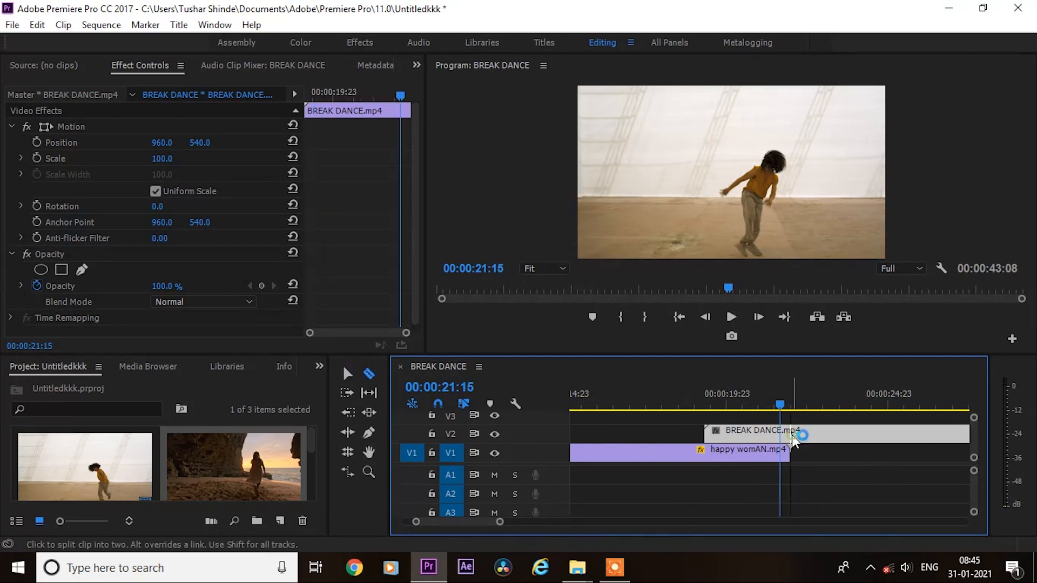
left_click(794, 433)
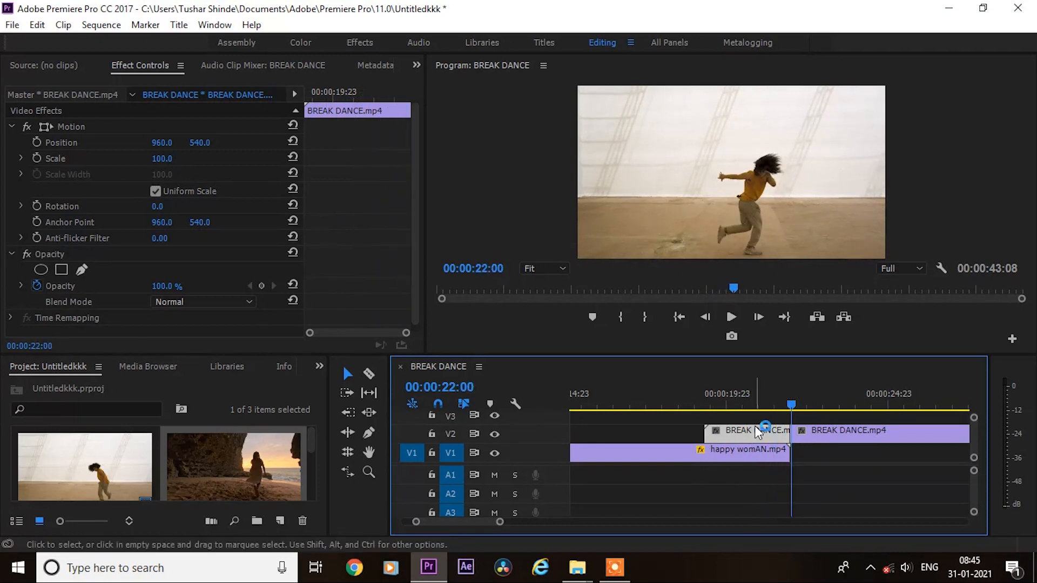
left_click(319, 366)
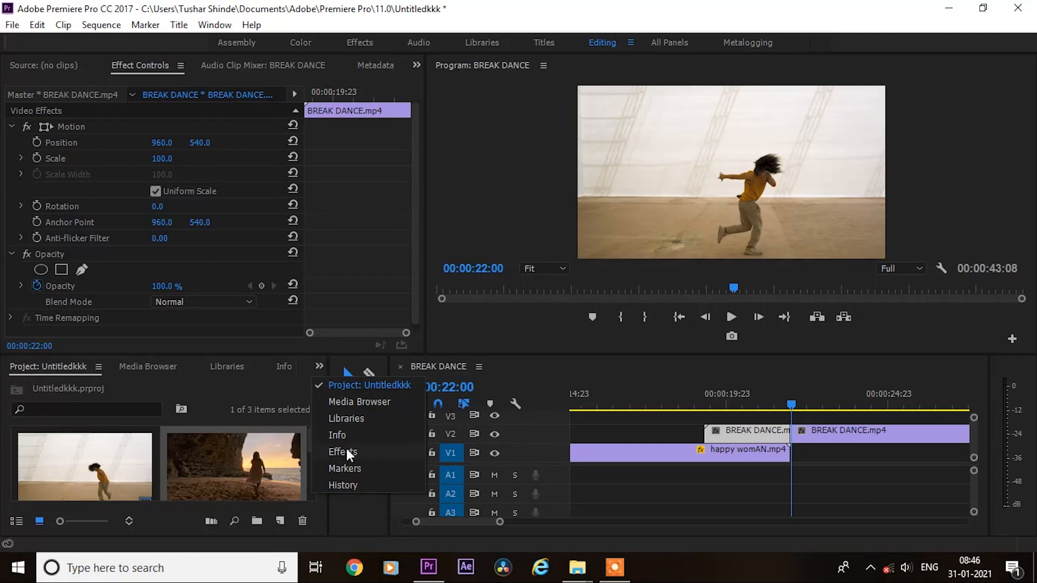
Find 'gradient' in Effects and apply Gradient Wipe to the overlapping BREAK DANCE piece
left_click(342, 451)
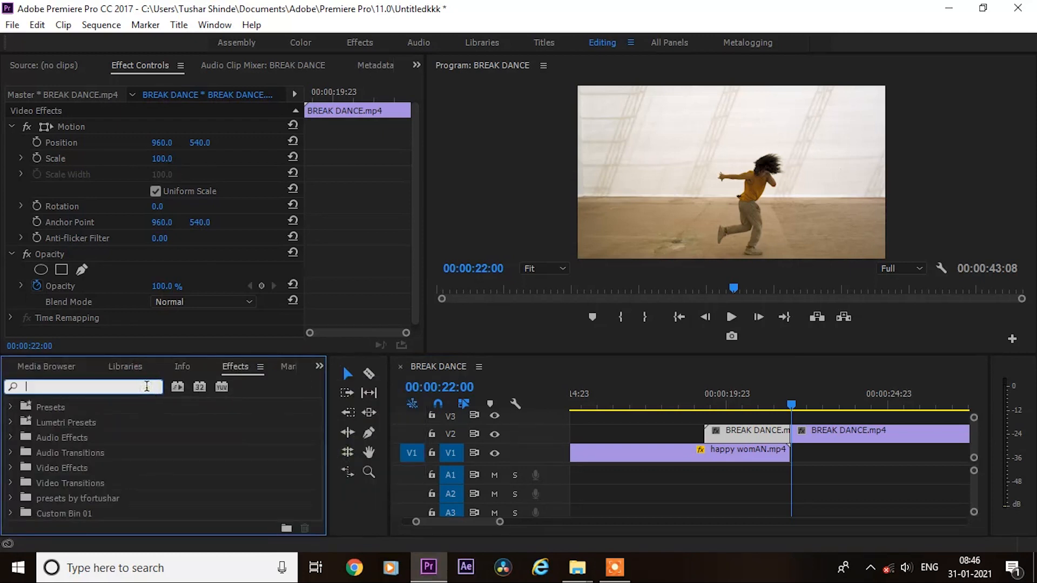
type("gradi")
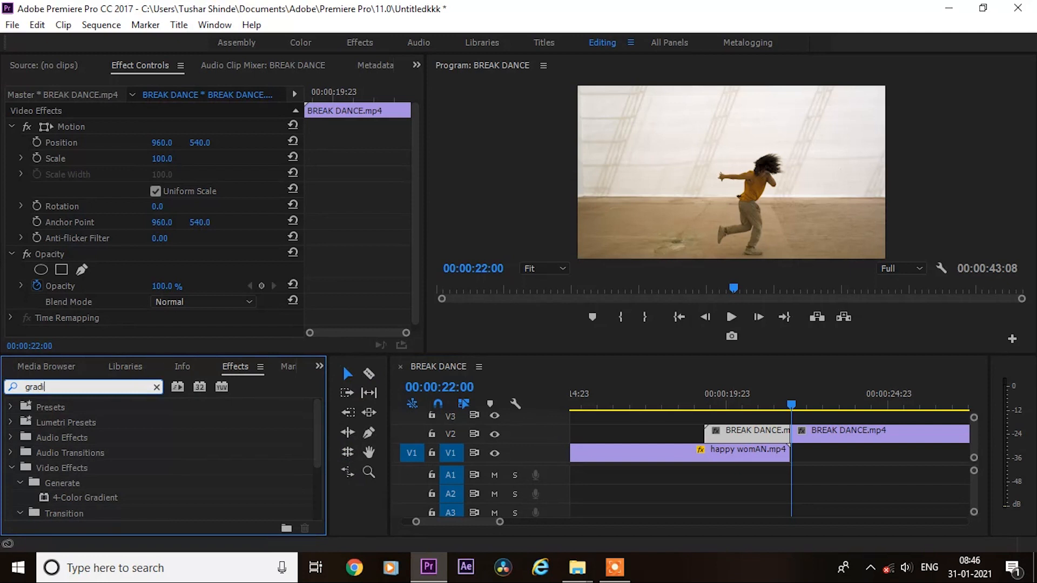
type("ent")
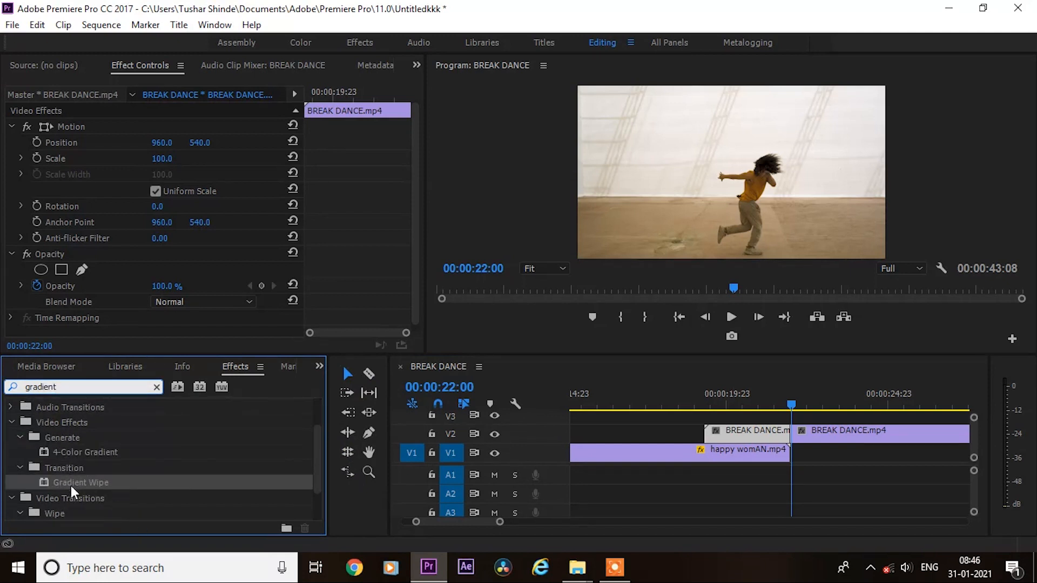
mouse_move(93, 483)
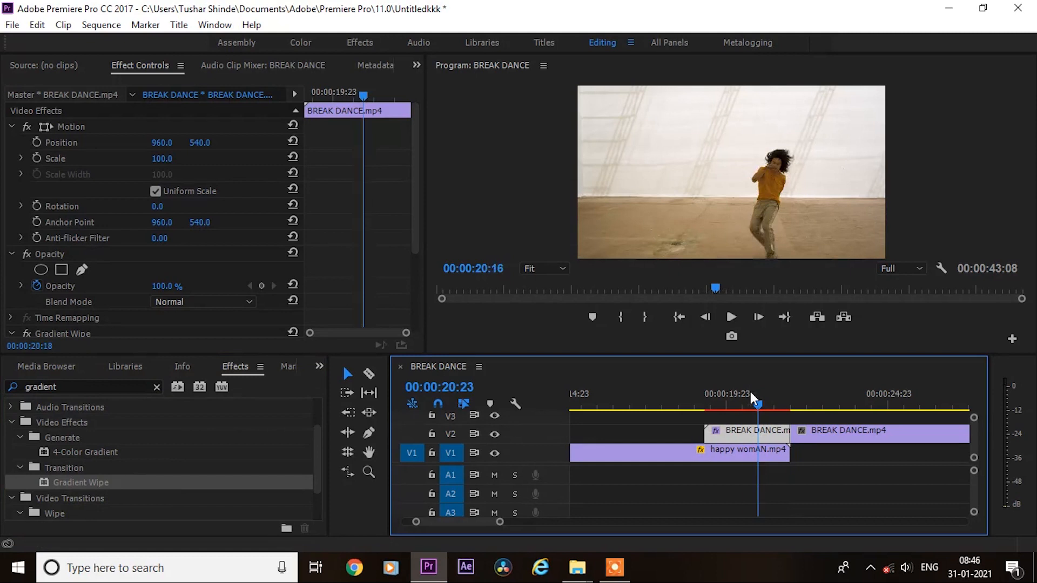
left_click(748, 403)
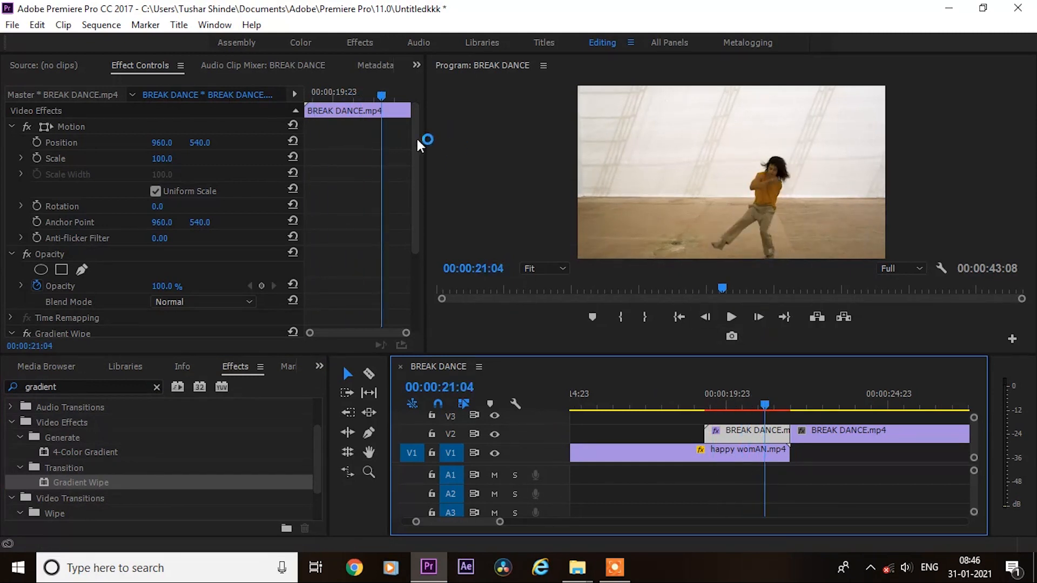
scroll("down", 3)
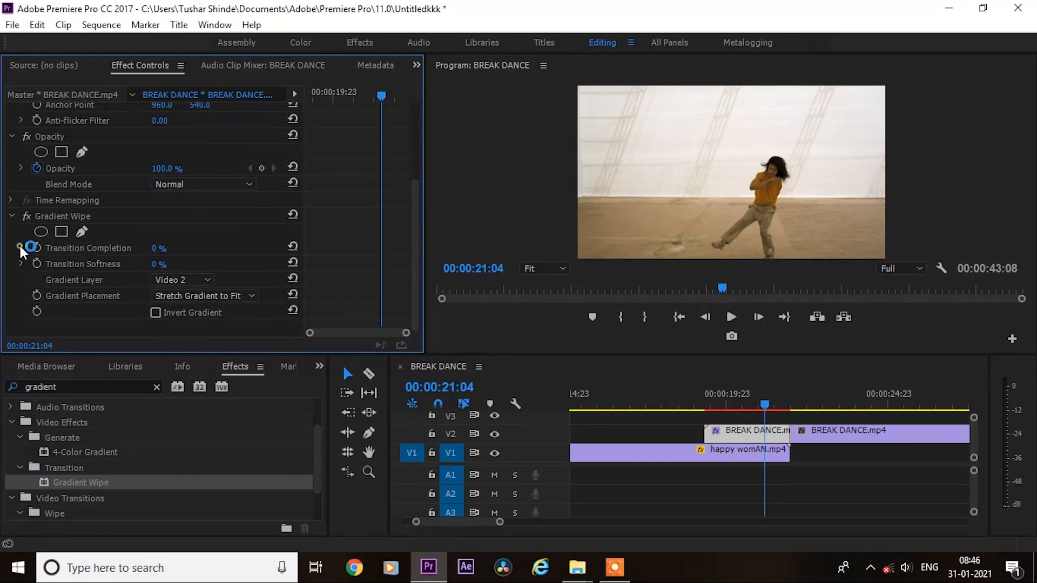
Keyframe Transition Completion at 100% at the overlap's start, falling to 0% later
left_click(21, 247)
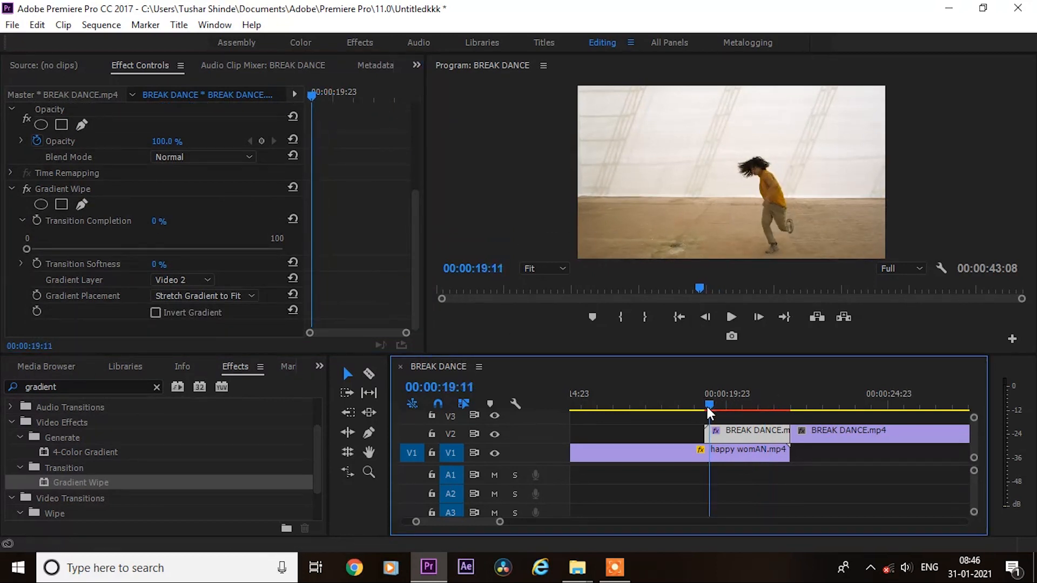
left_click(706, 405)
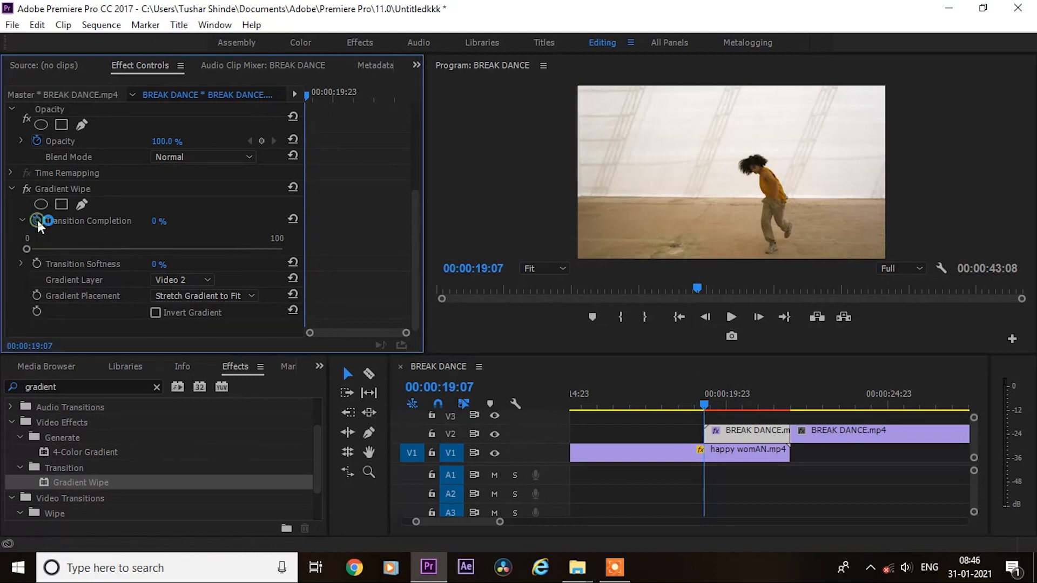
left_click(22, 221)
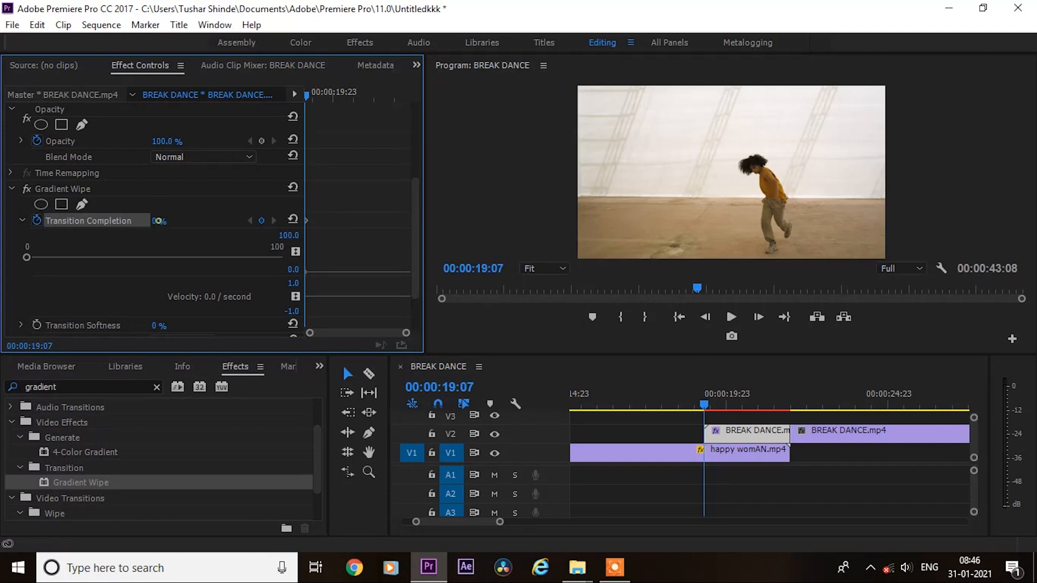
left_click_drag(26, 251, 75, 251)
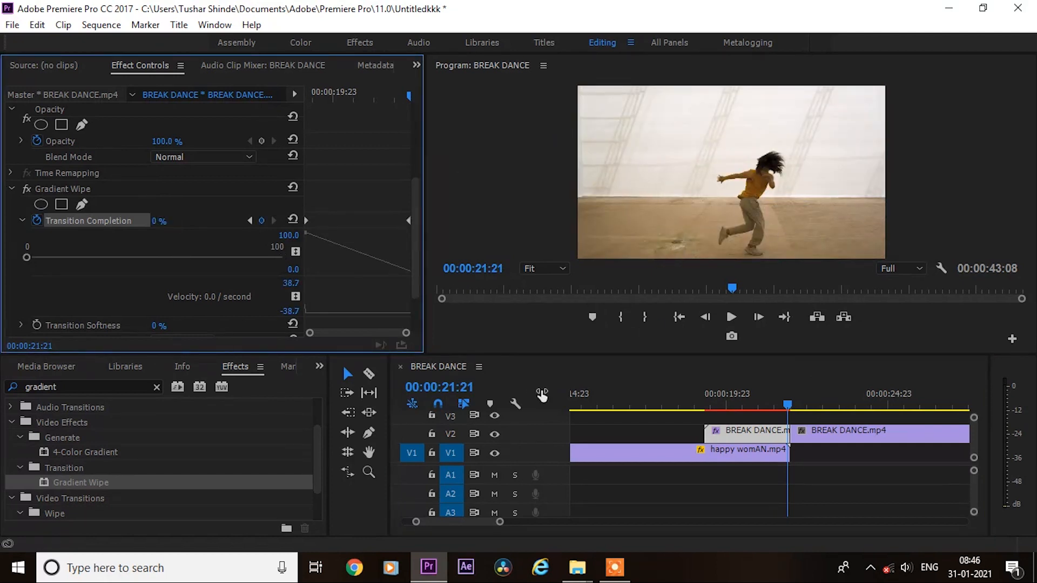
scroll("down", 3)
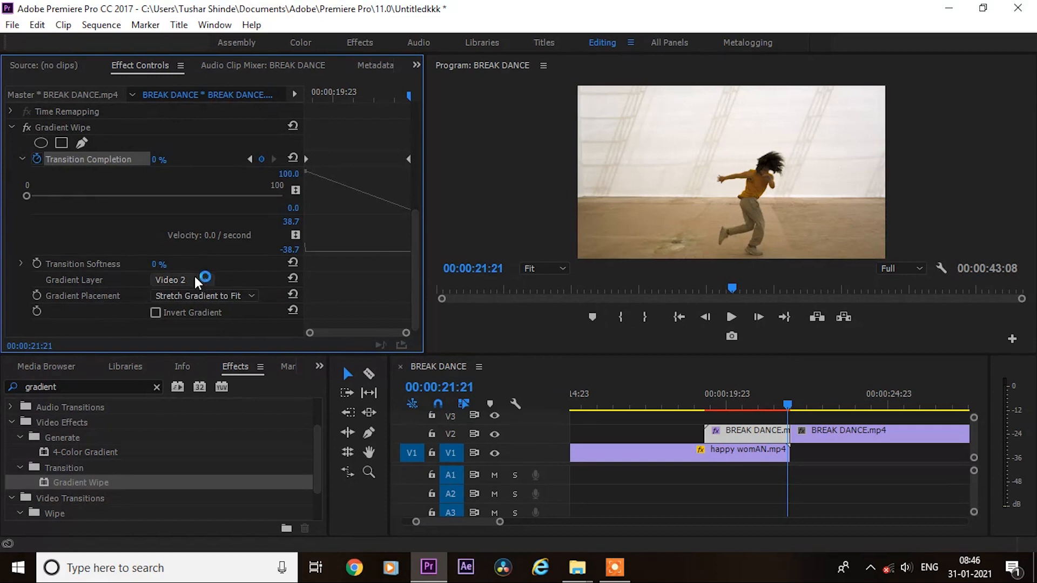
mouse_move(165, 306)
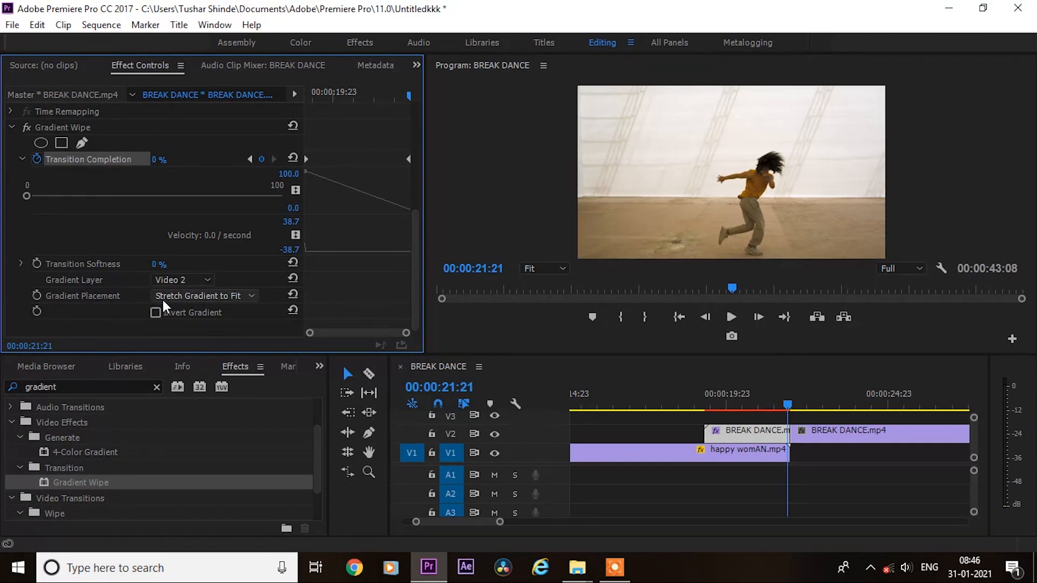
Set Gradient Placement to Center Gradient and enable Invert Gradient
left_click(205, 296)
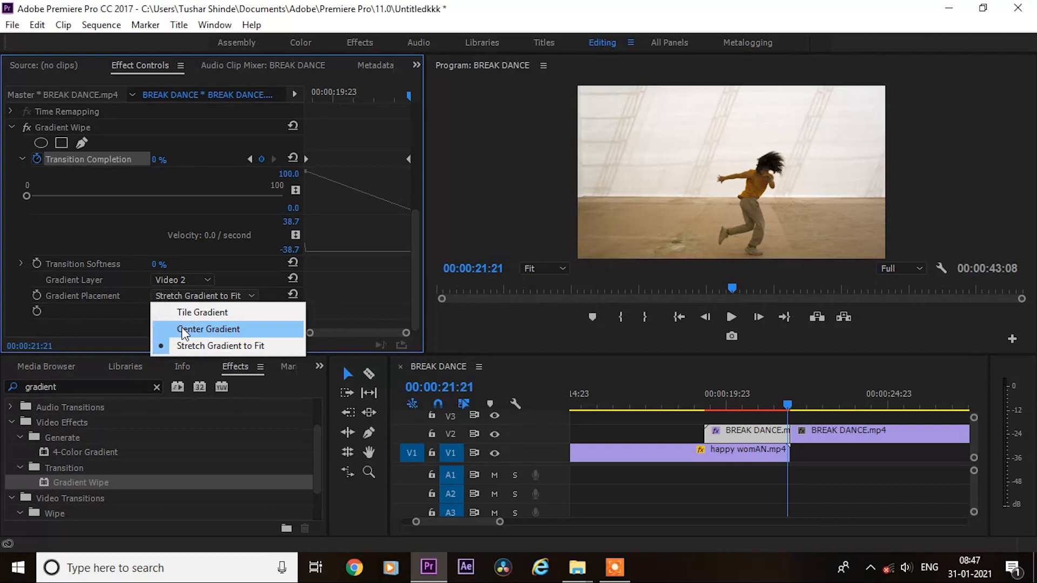
left_click(208, 328)
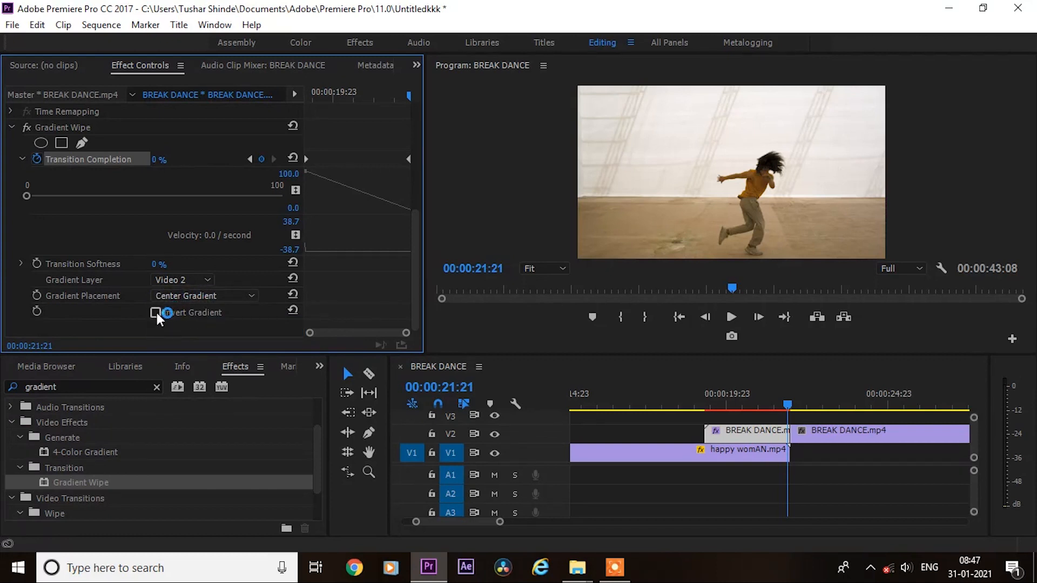
left_click(155, 312)
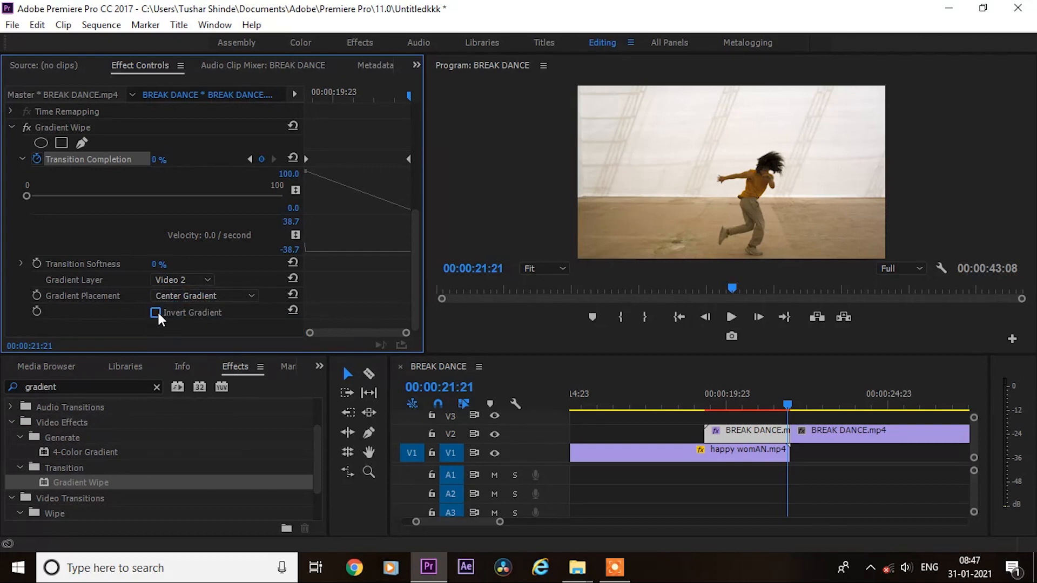
left_click(155, 312)
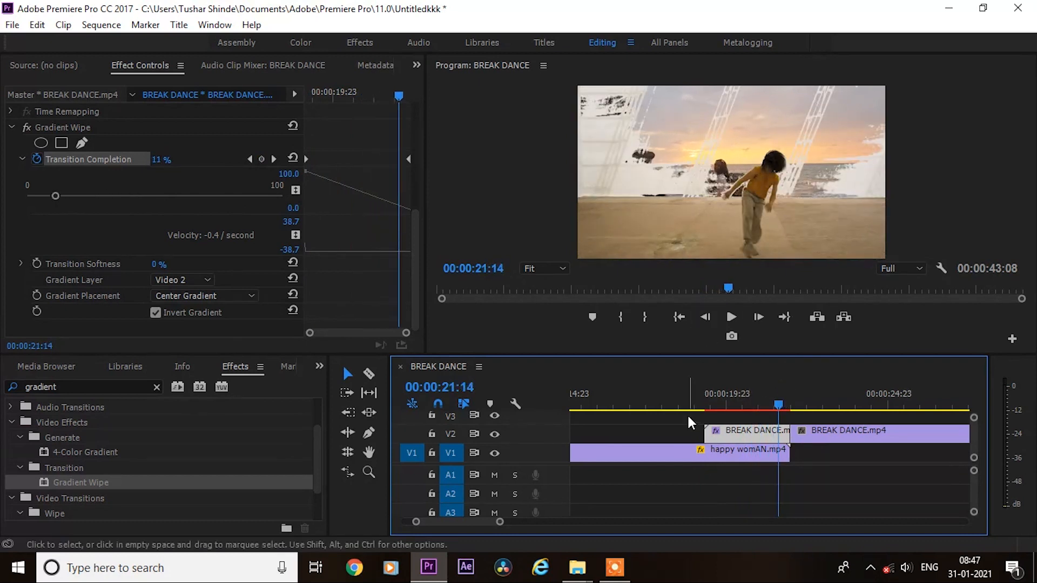
left_click(730, 316)
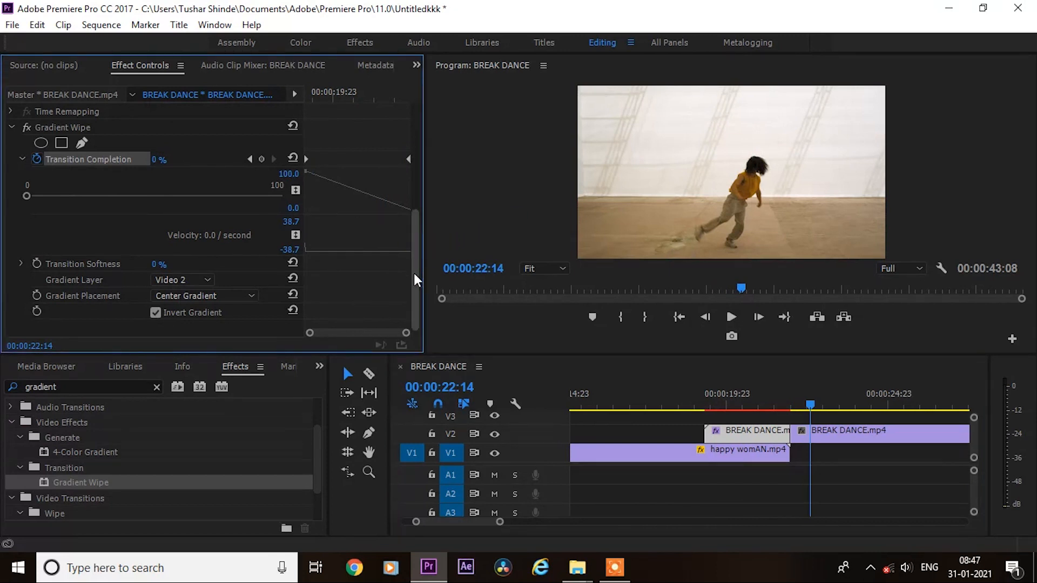
left_click(182, 279)
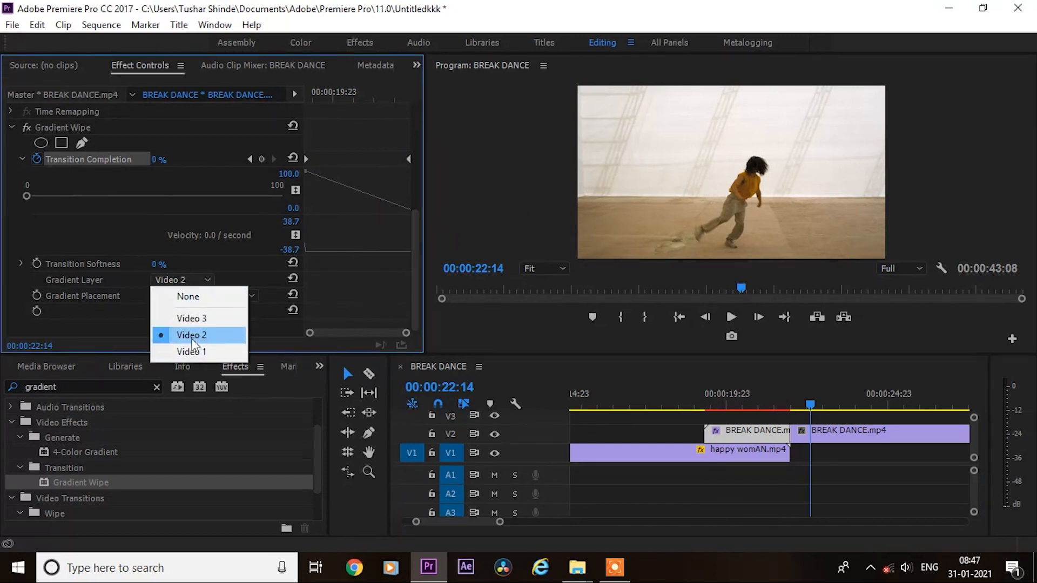
mouse_move(218, 339)
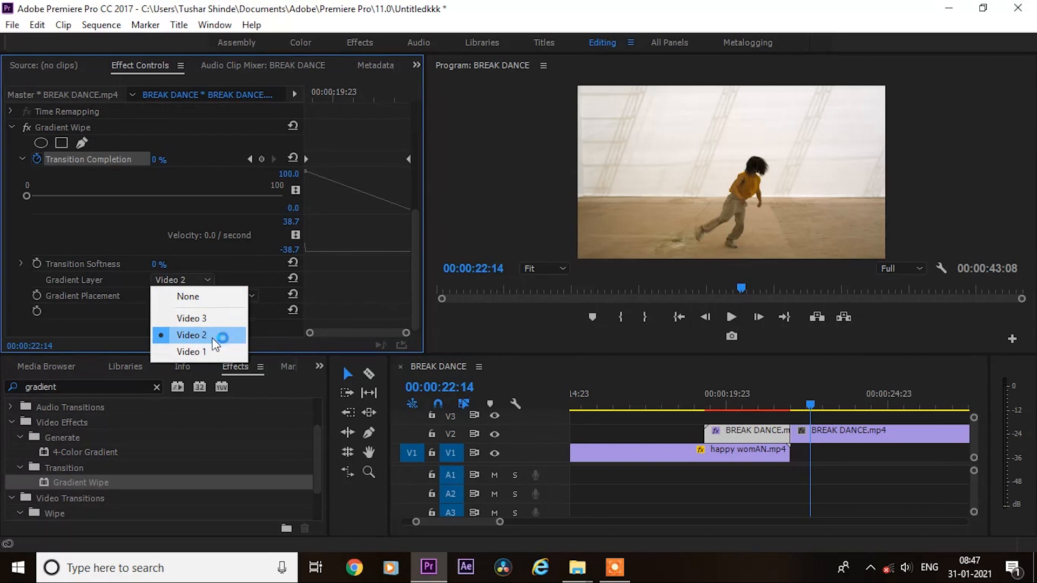
left_click(191, 335)
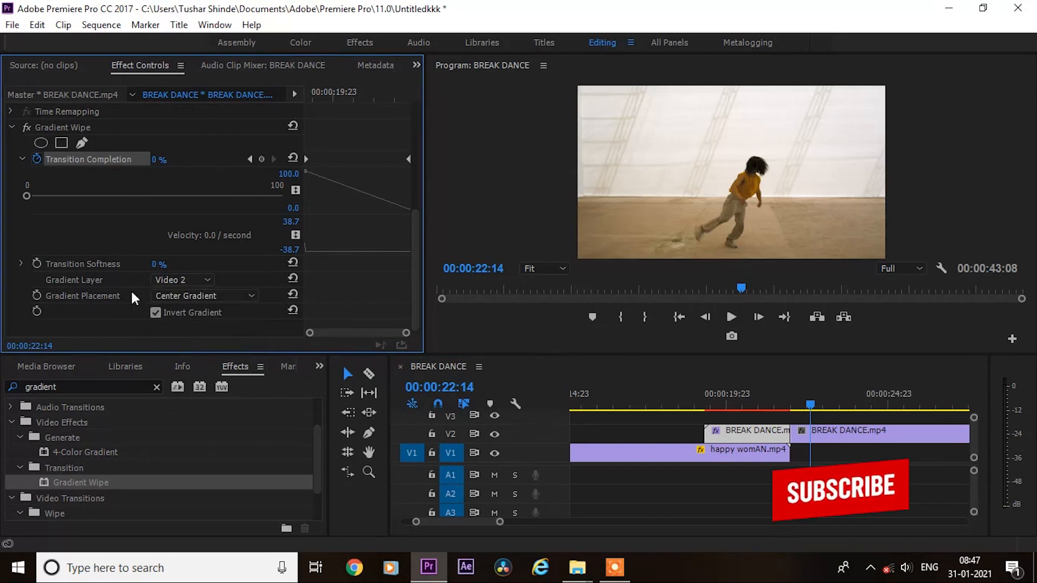
left_click(738, 399)
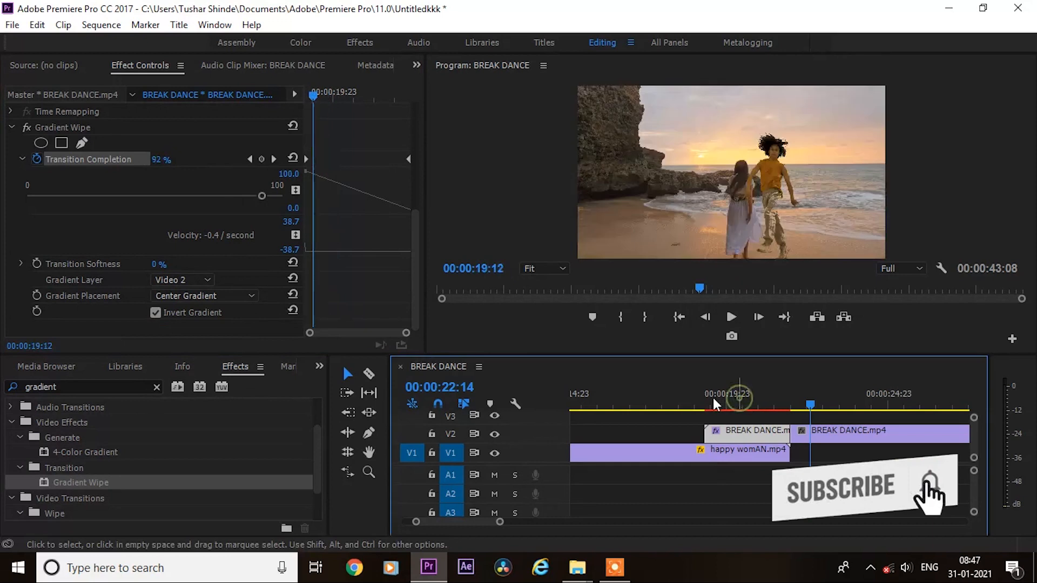